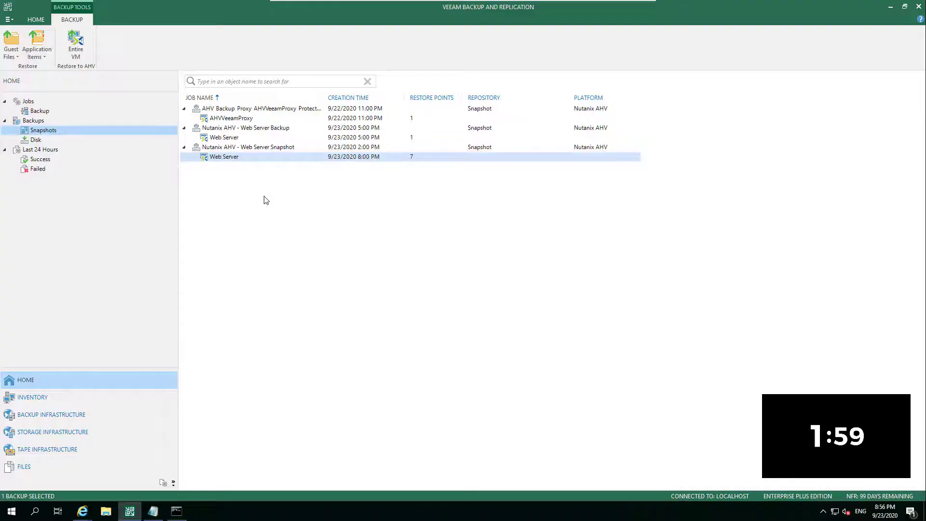
pyautogui.moveTo(256, 198)
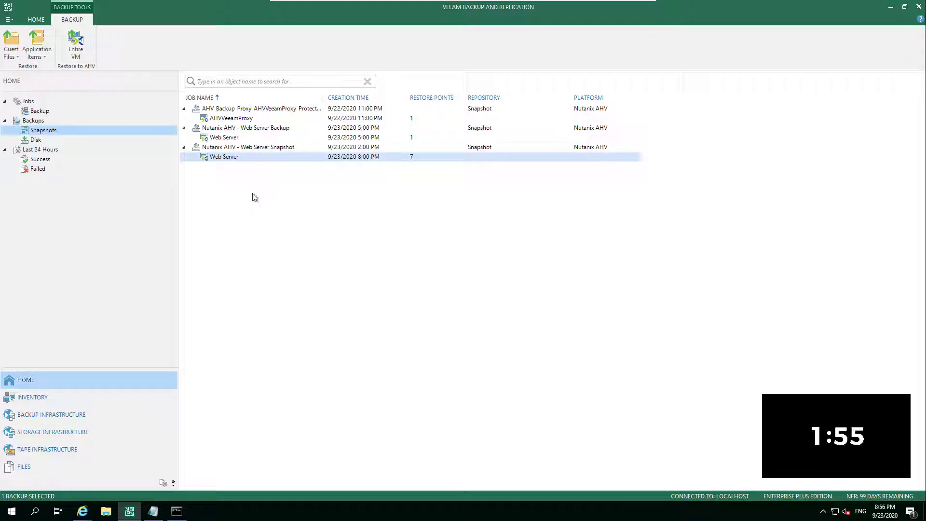
pyautogui.moveTo(258, 181)
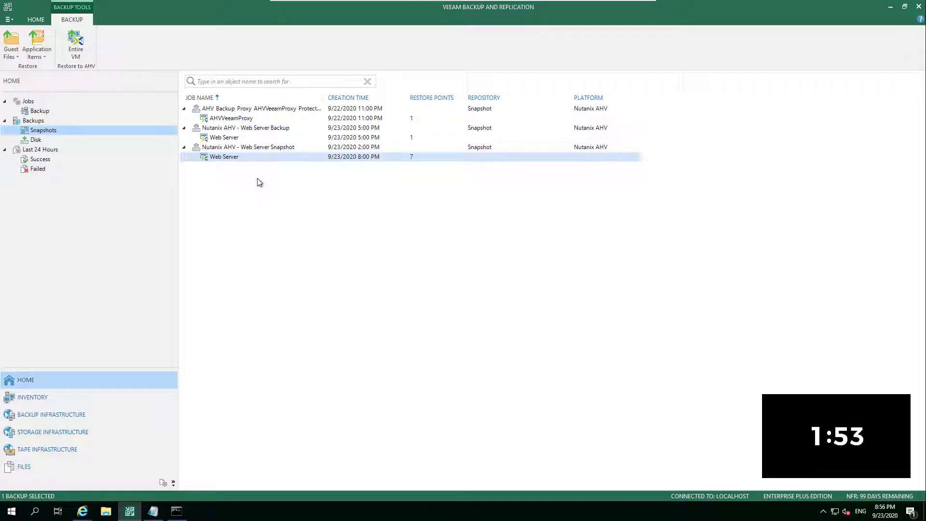
# - Open the Web Server snapshot's restore menu to reveal the Linux guest file option
pyautogui.rightClick(224, 156)
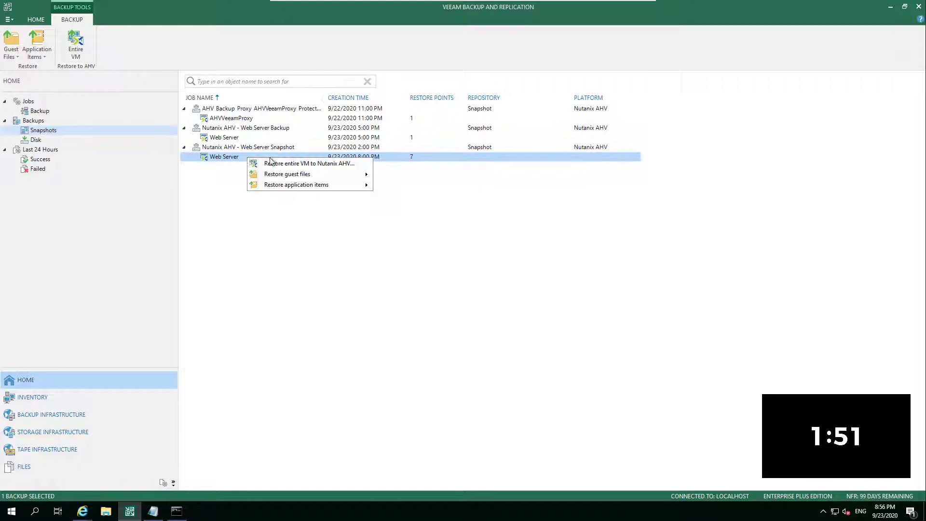
pyautogui.moveTo(348, 178)
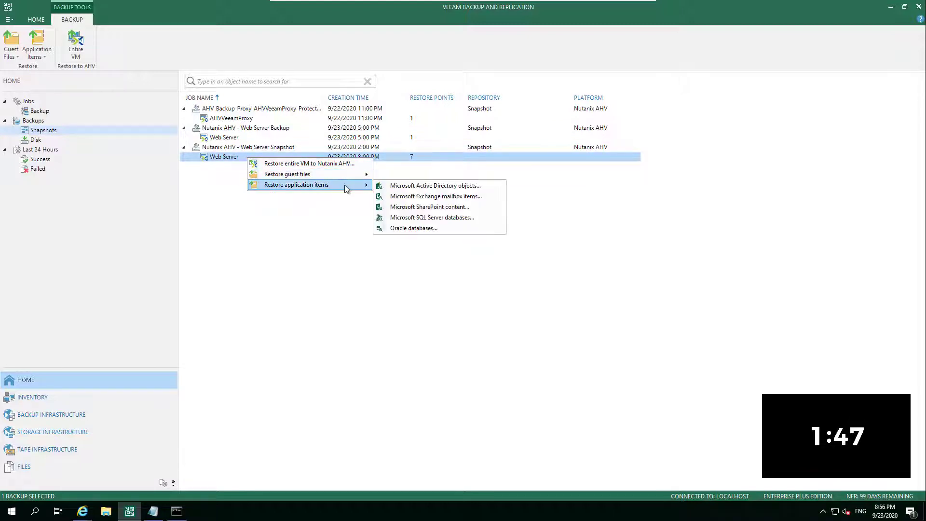
pyautogui.moveTo(287, 173)
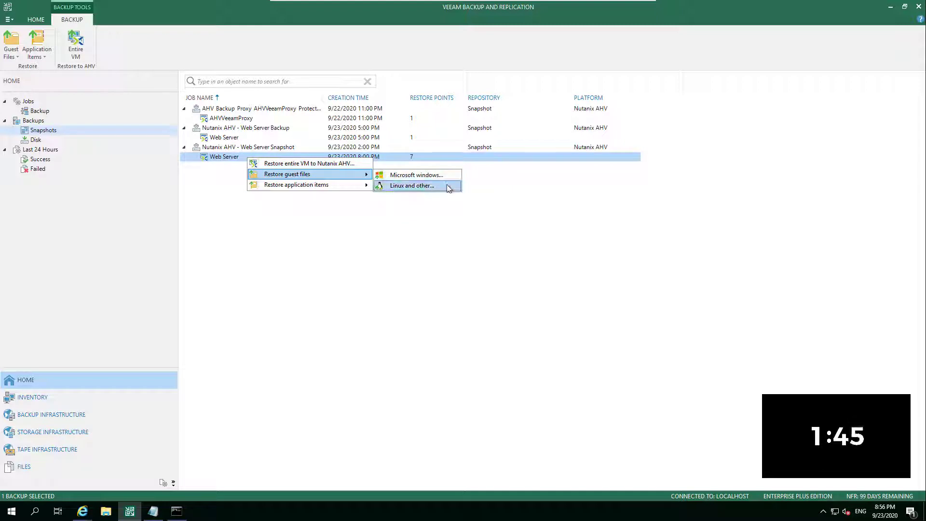
# - Start a Linux guest file restore using the newest restore point and no reason
pyautogui.click(412, 185)
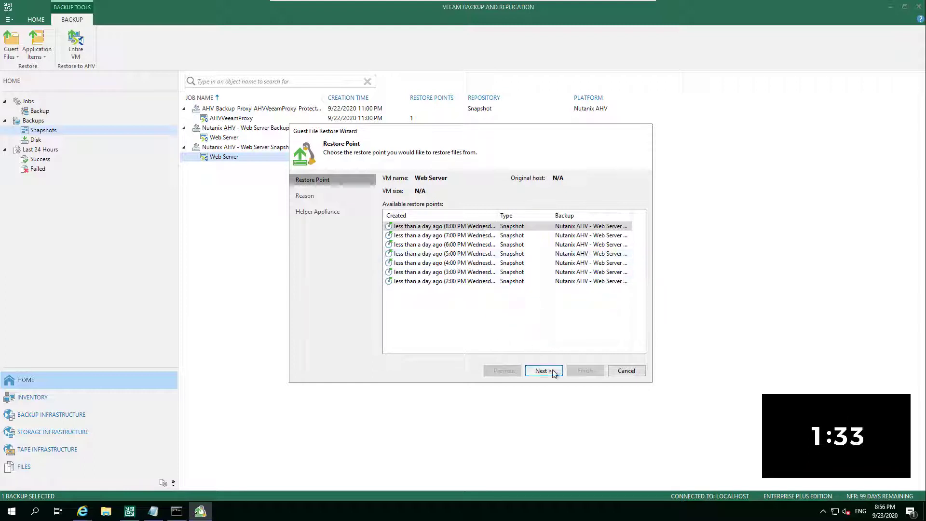
pyautogui.click(541, 370)
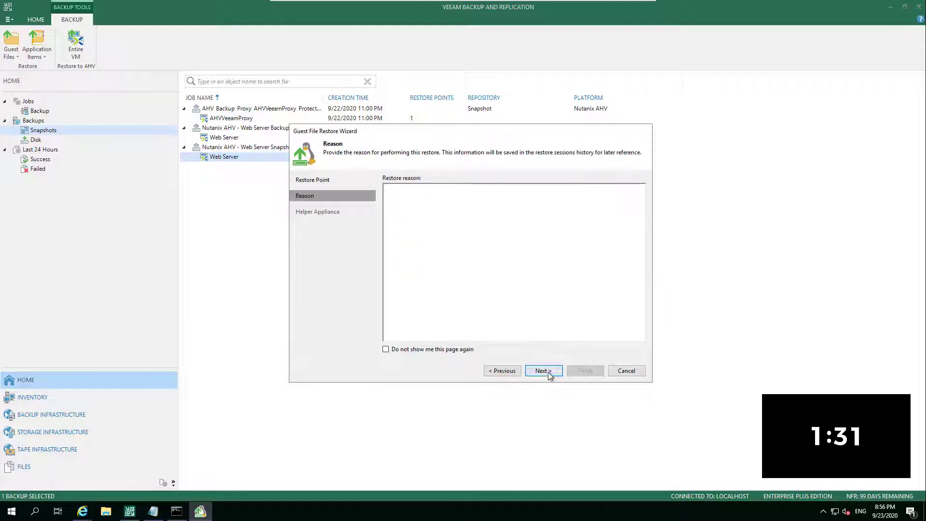
pyautogui.click(540, 370)
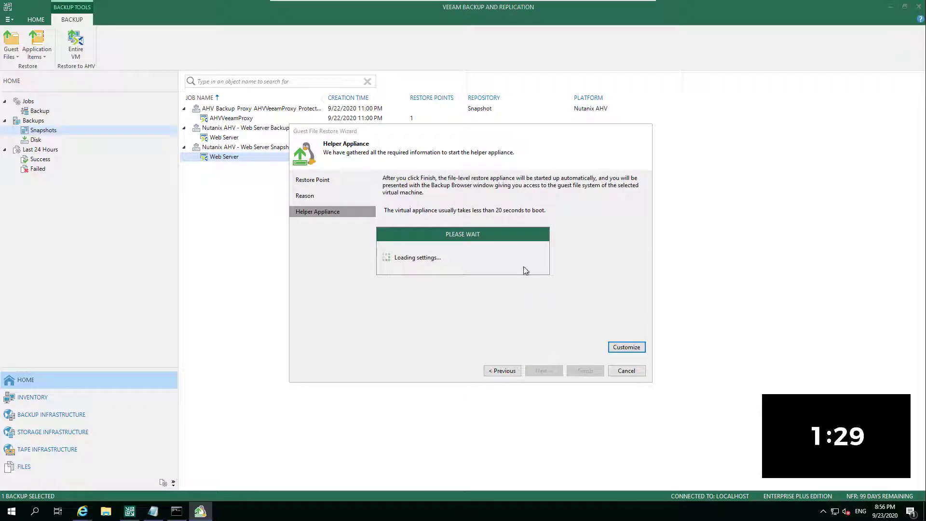
pyautogui.moveTo(449, 201)
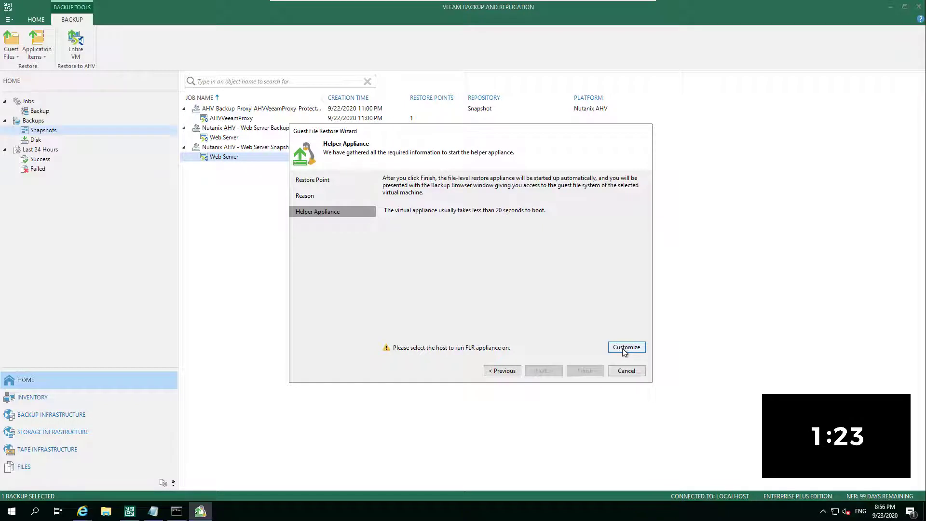
# - Place the helper appliance on cluster 10.0.60.11 with its network settings and finish the wizard
pyautogui.click(626, 347)
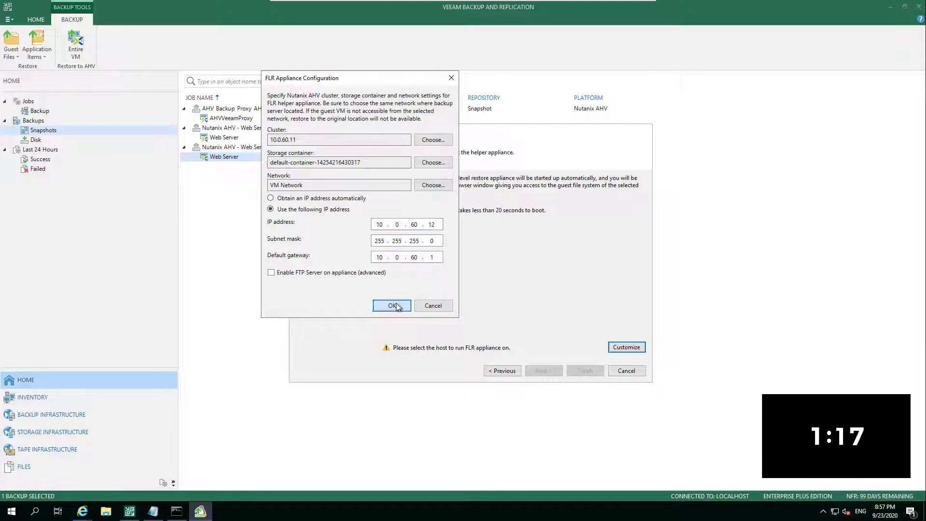
pyautogui.click(391, 305)
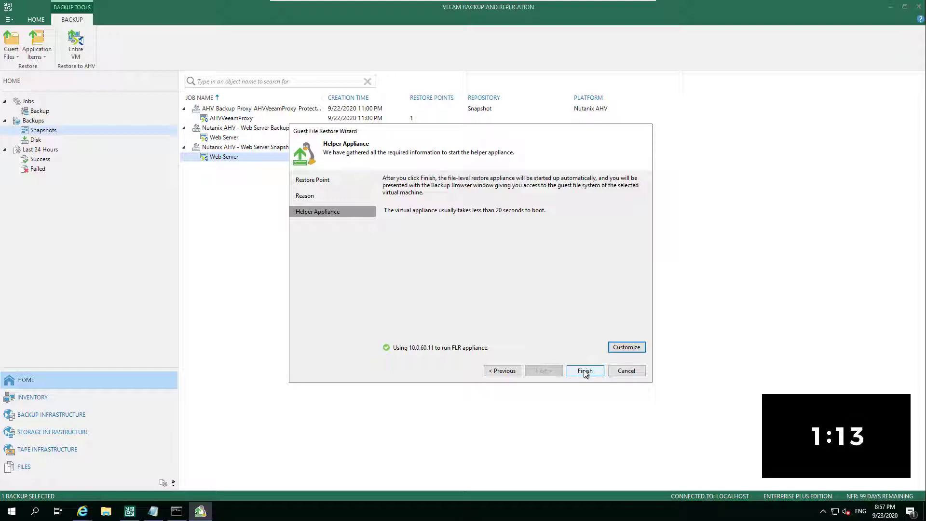
pyautogui.click(584, 370)
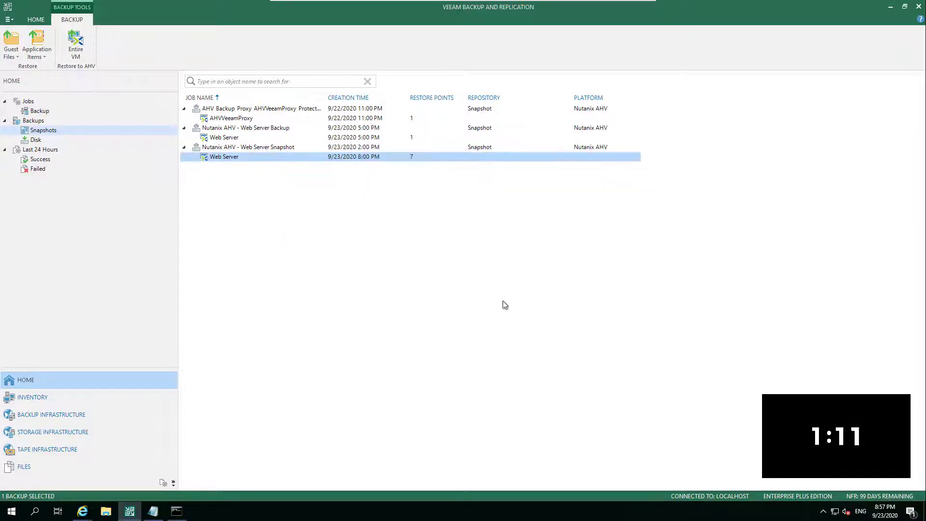
# - Start a Linux guest file restore from the disk-based Web Server backup
pyautogui.click(11, 44)
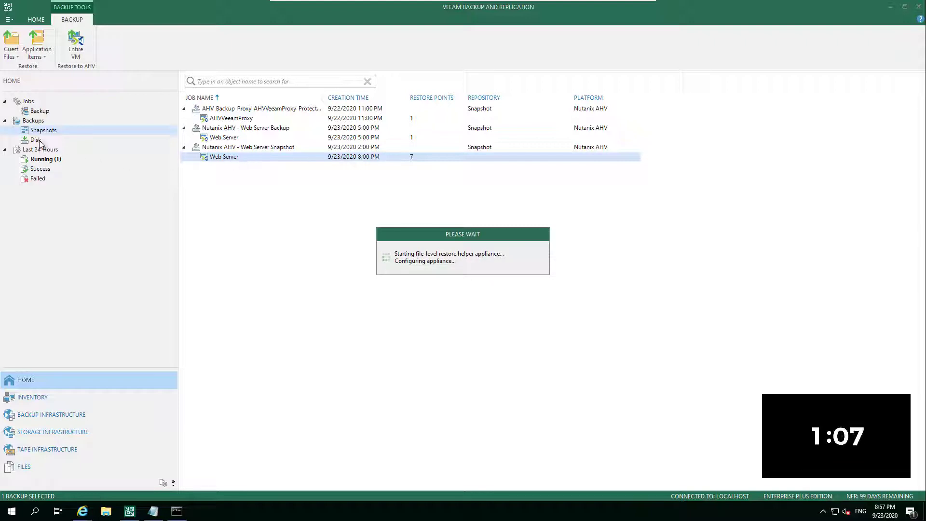
pyautogui.rightClick(224, 118)
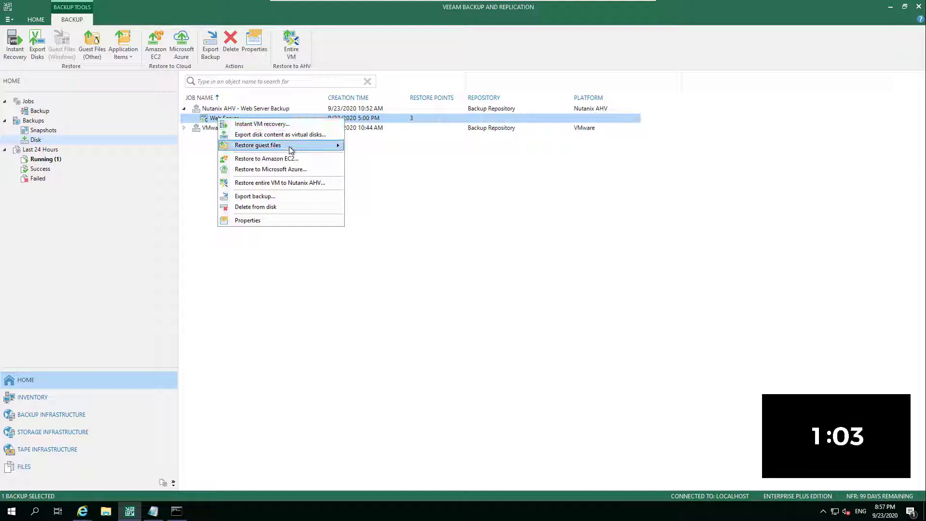
pyautogui.click(257, 145)
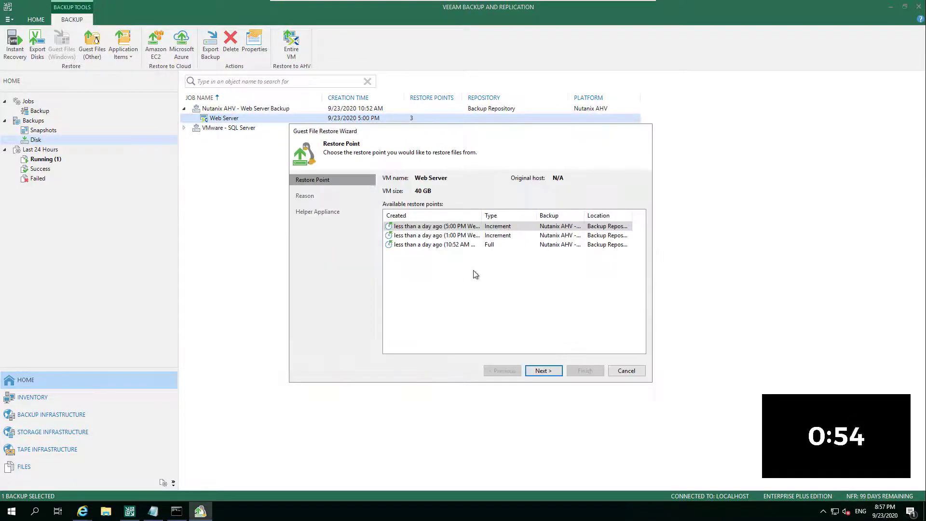
pyautogui.click(542, 370)
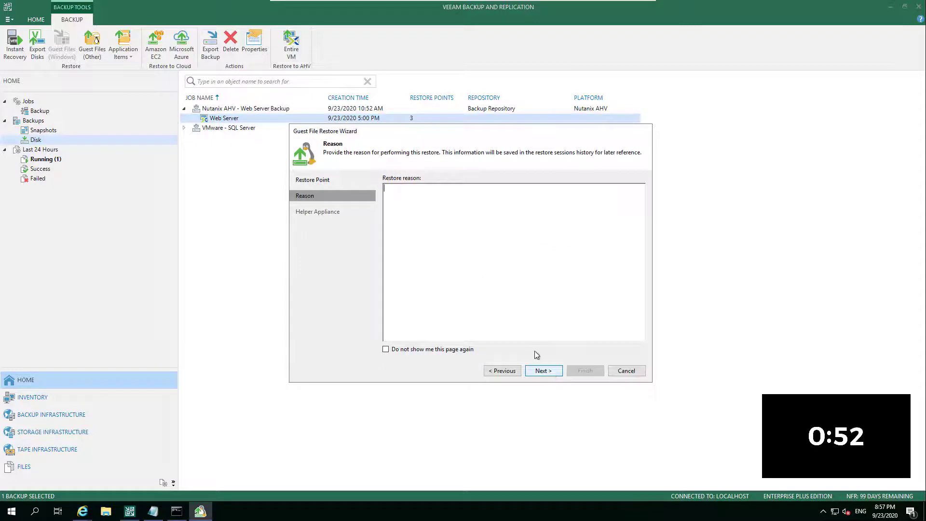
pyautogui.click(542, 370)
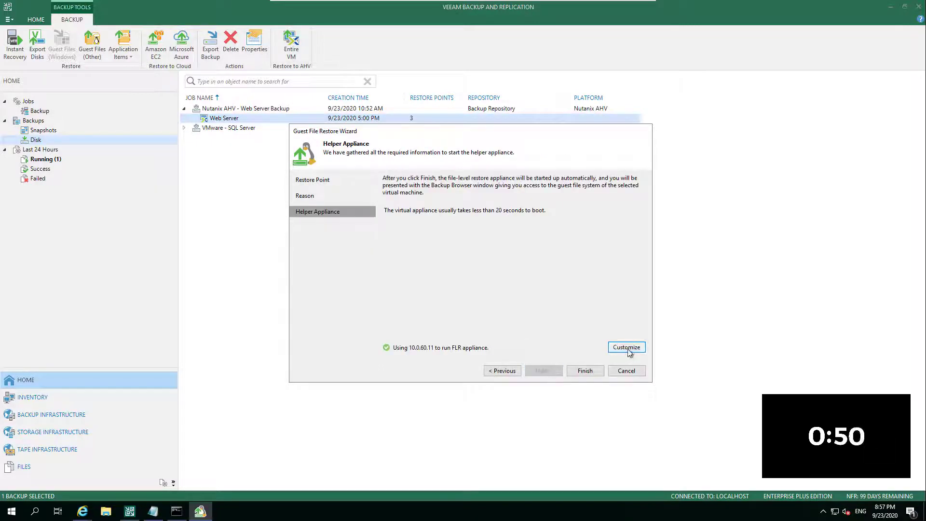
pyautogui.click(626, 347)
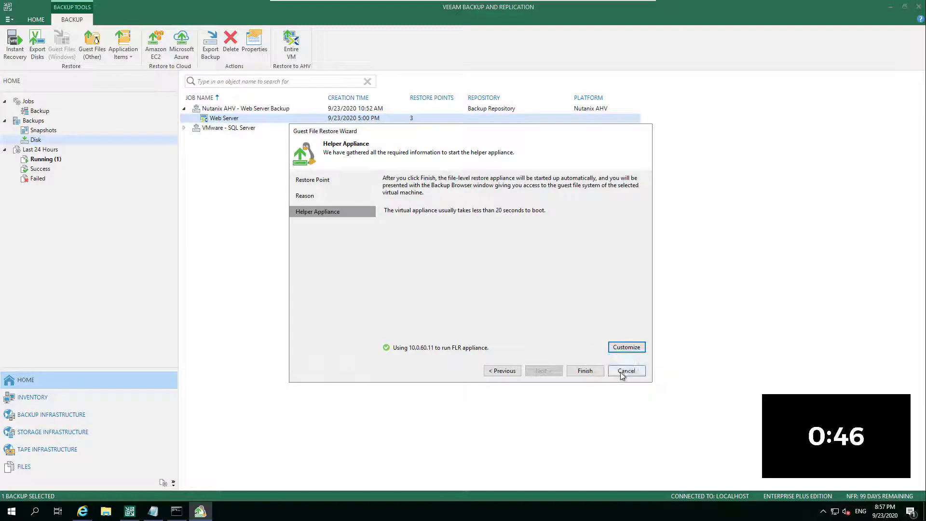
pyautogui.click(626, 371)
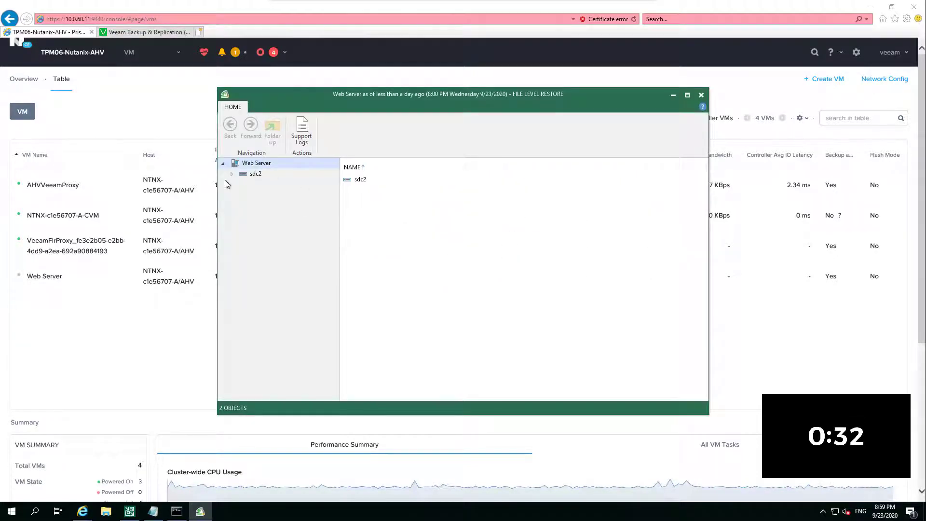
# - Expand sdc2 and usr to list the 690 files in usr/bin
pyautogui.click(232, 173)
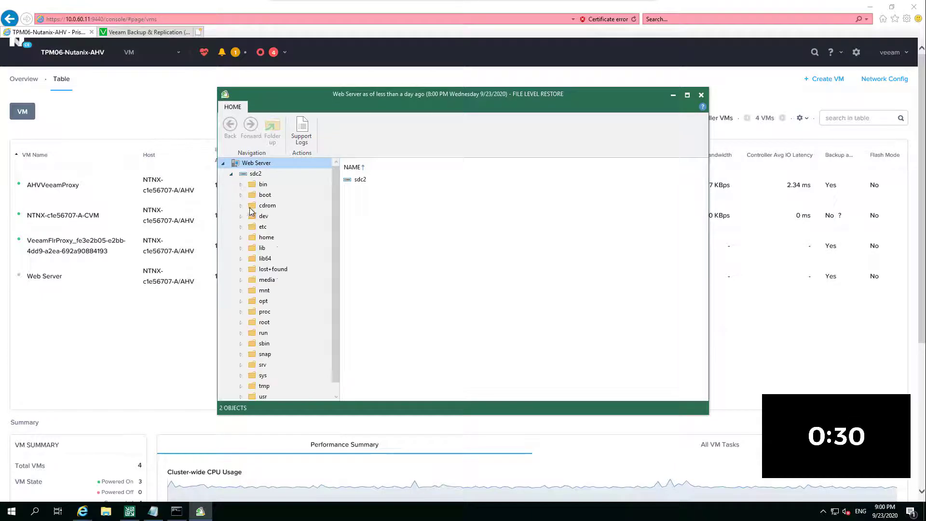
pyautogui.scroll(-3)
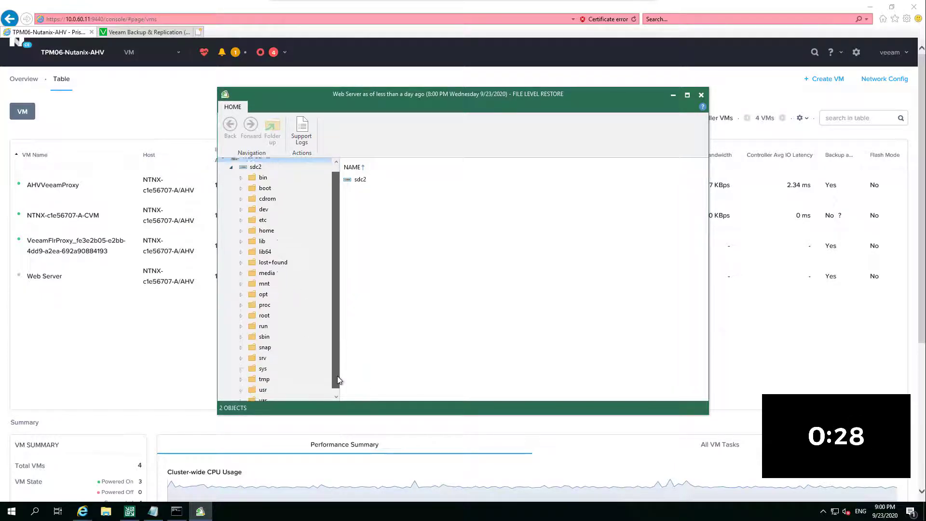
pyautogui.click(240, 390)
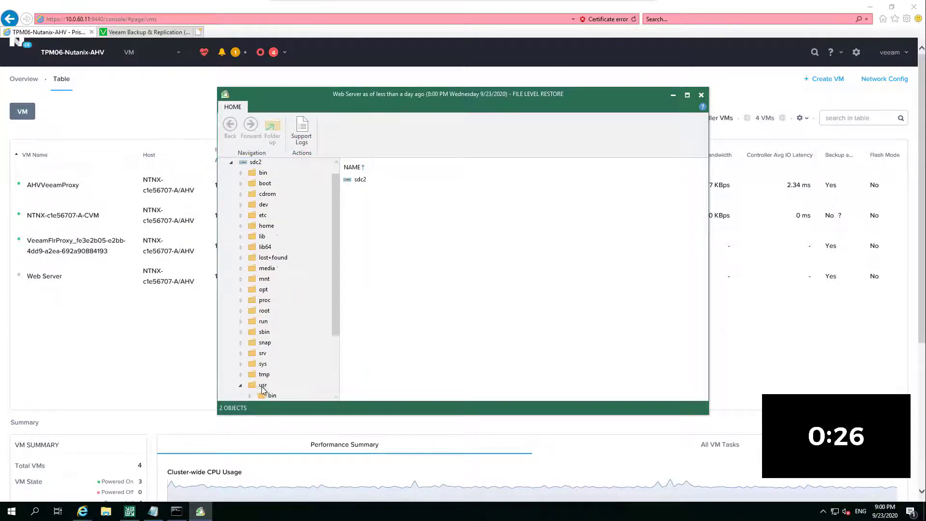
pyautogui.click(263, 384)
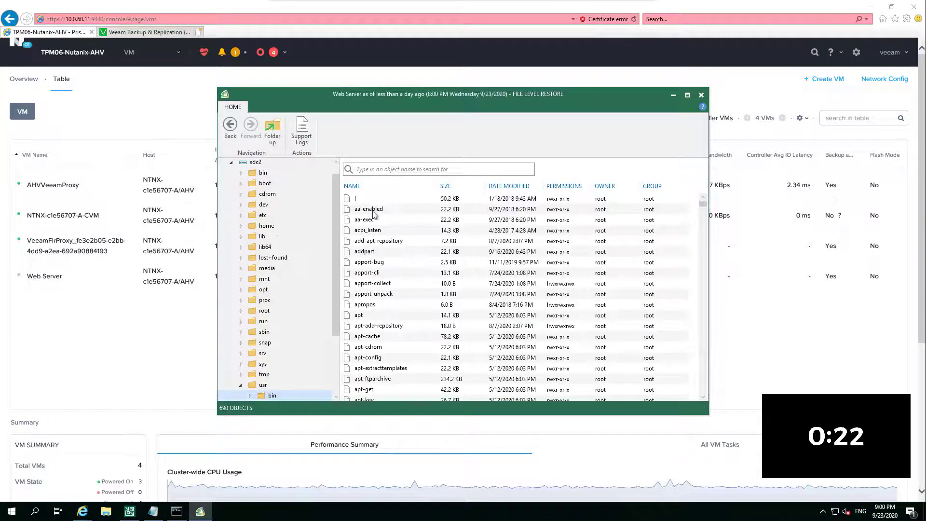
pyautogui.rightClick(369, 209)
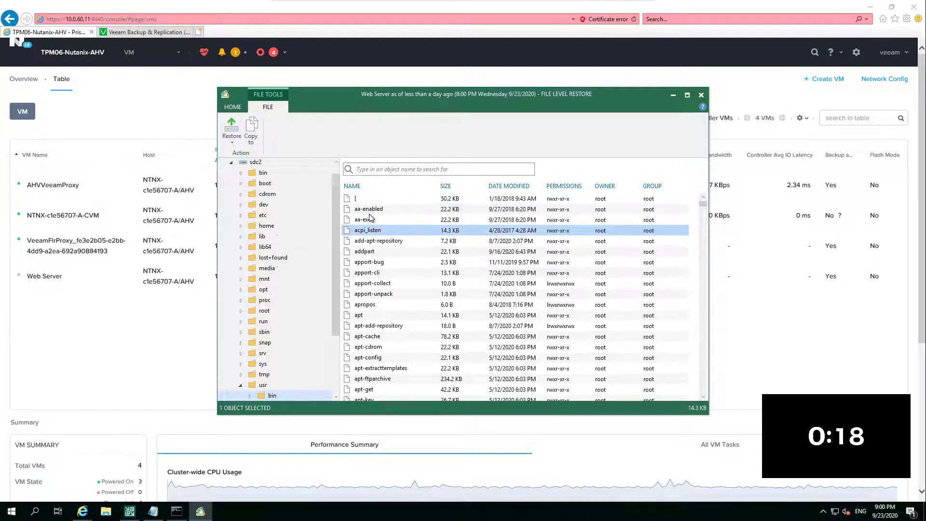
pyautogui.click(231, 129)
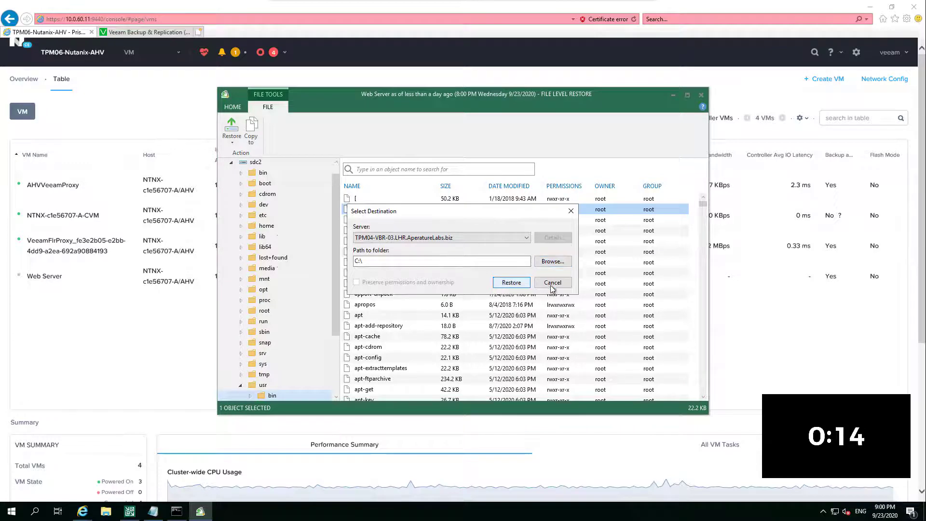
pyautogui.click(552, 282)
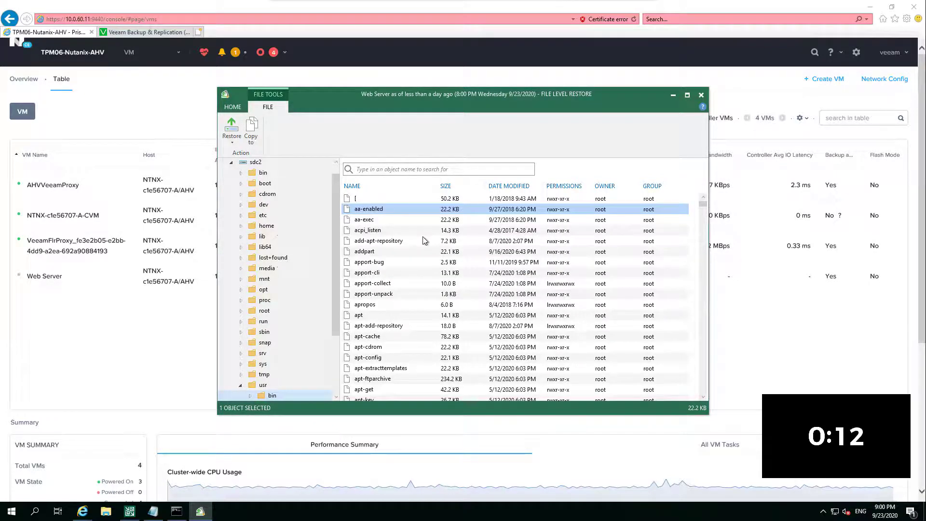
pyautogui.click(232, 107)
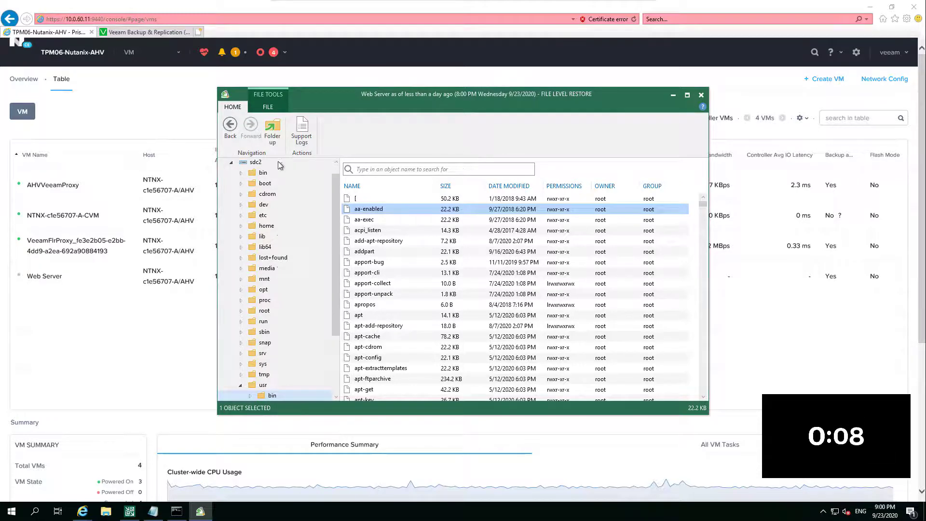
# - View restore options for sdc2 and bin, then dismiss the browser back to the VM table
pyautogui.rightClick(255, 163)
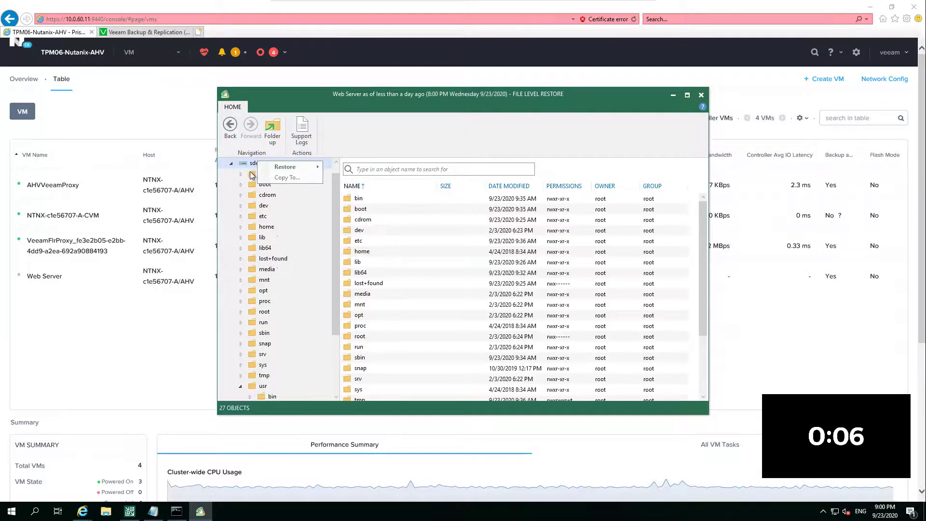
pyautogui.click(263, 173)
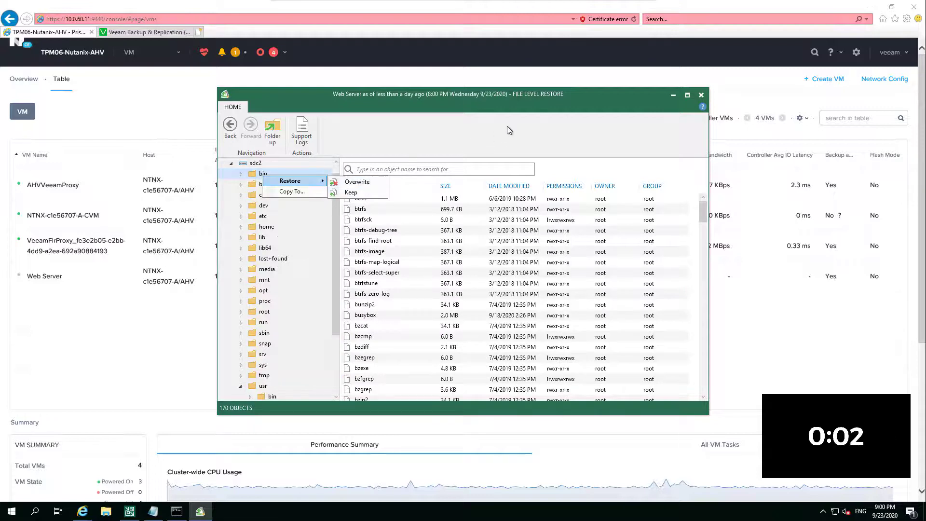
pyautogui.click(702, 95)
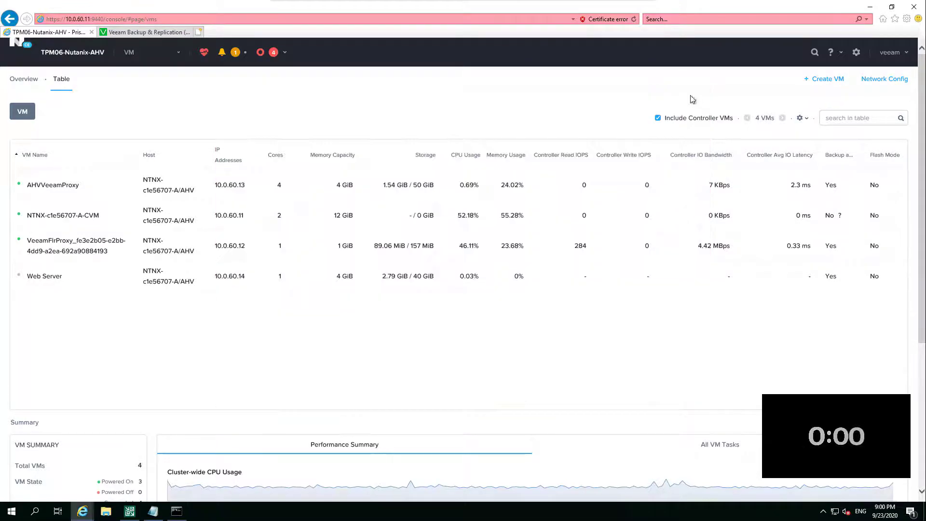